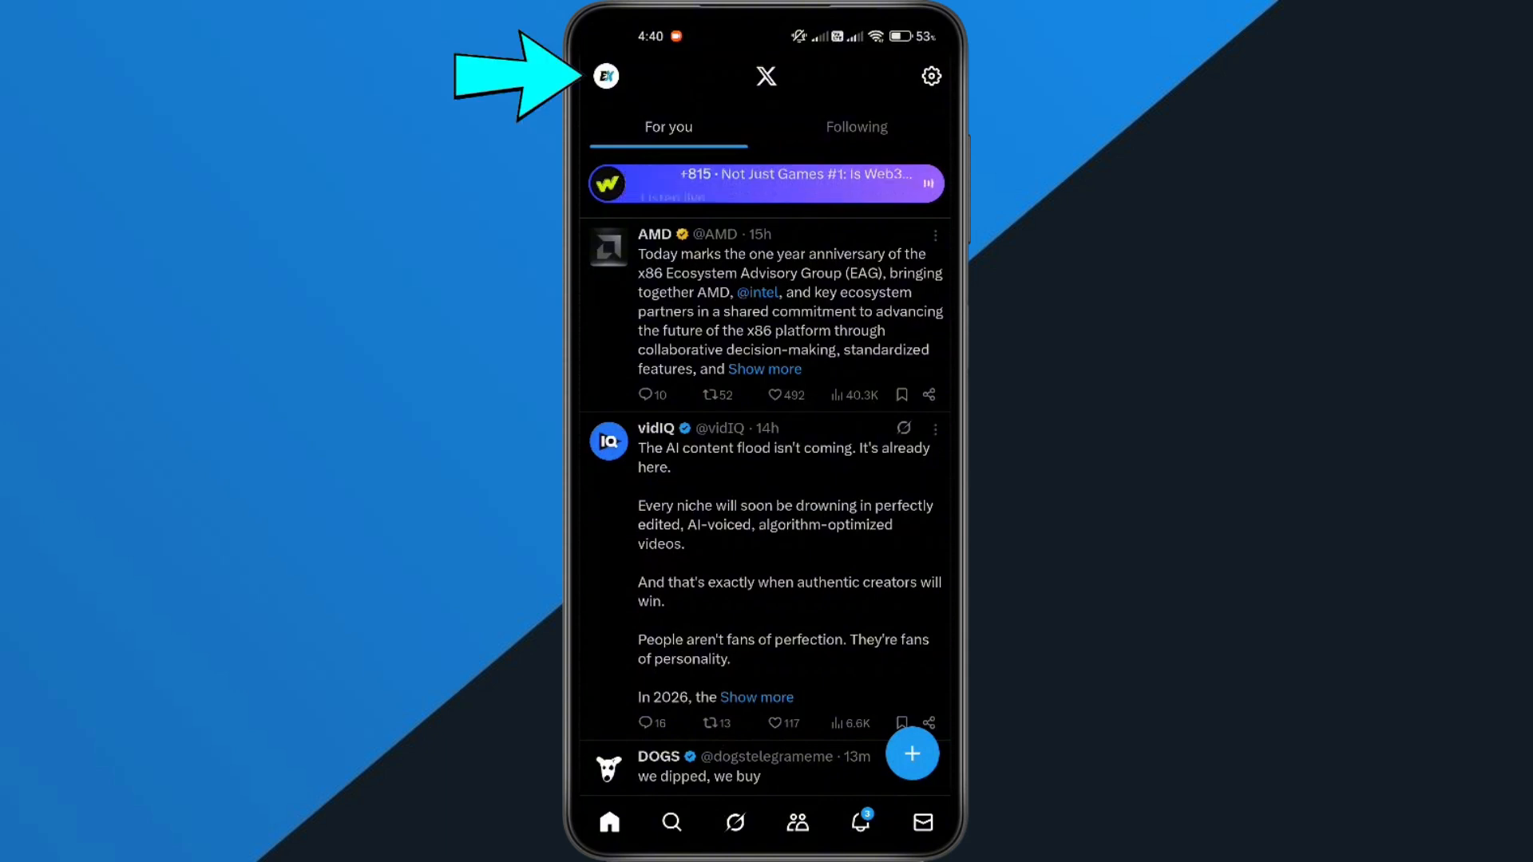
Open your own profile page from the avatar on the home feed
click(607, 76)
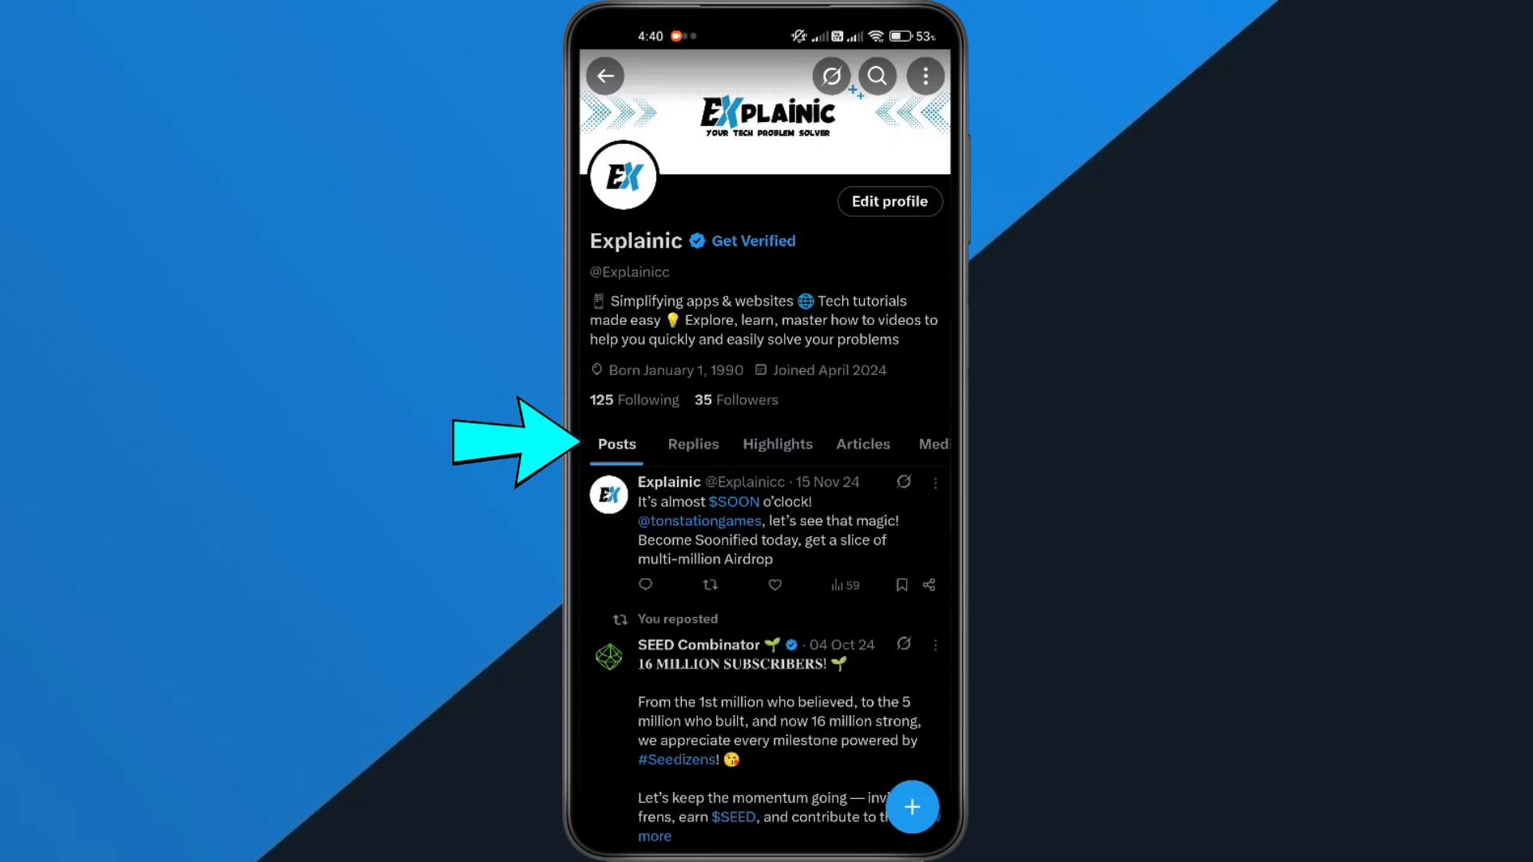
click(691, 444)
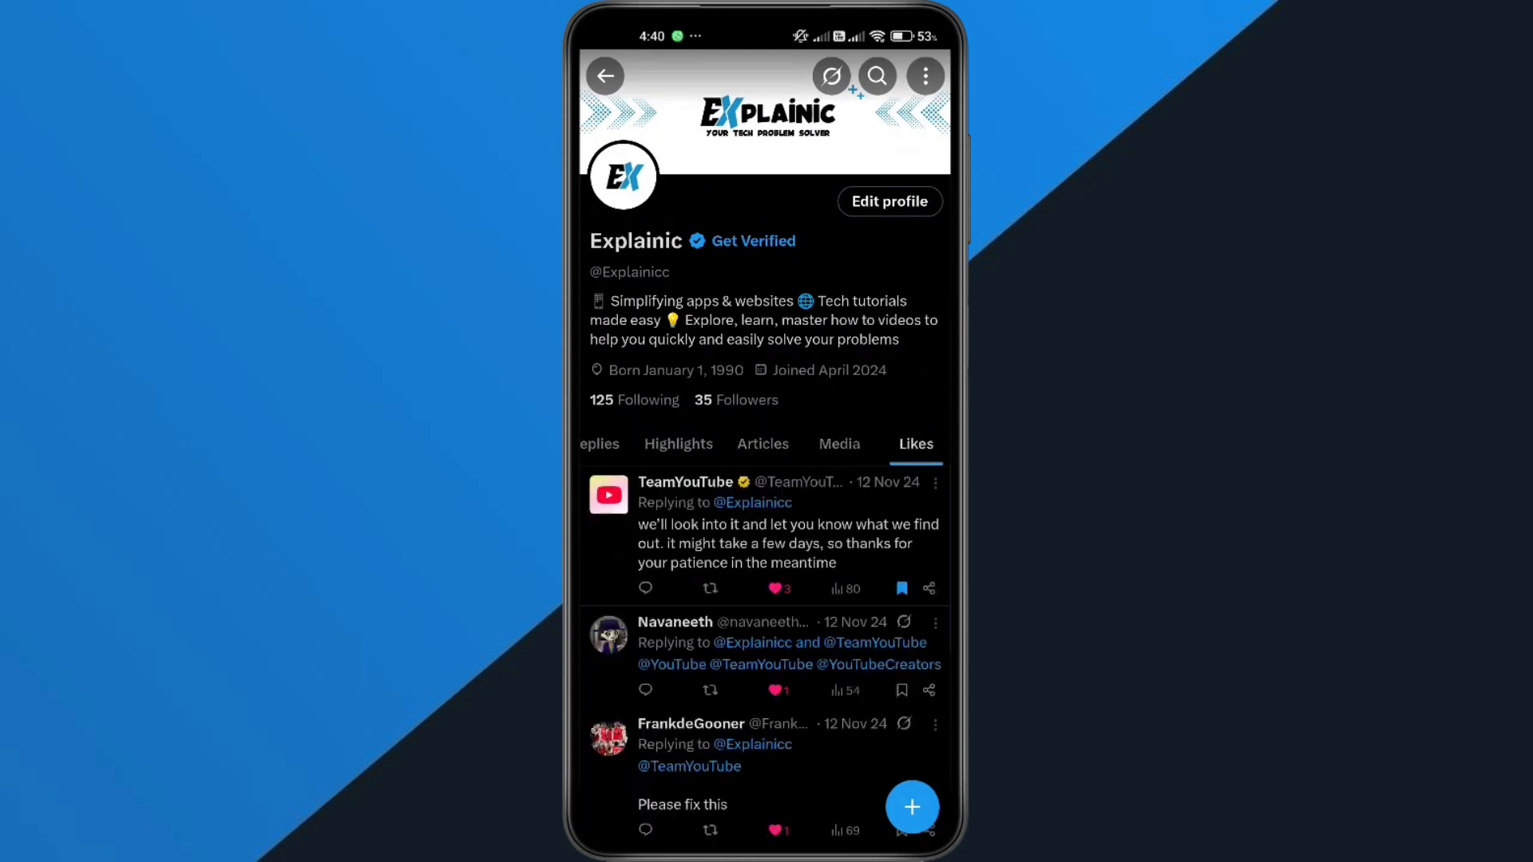
click(839, 444)
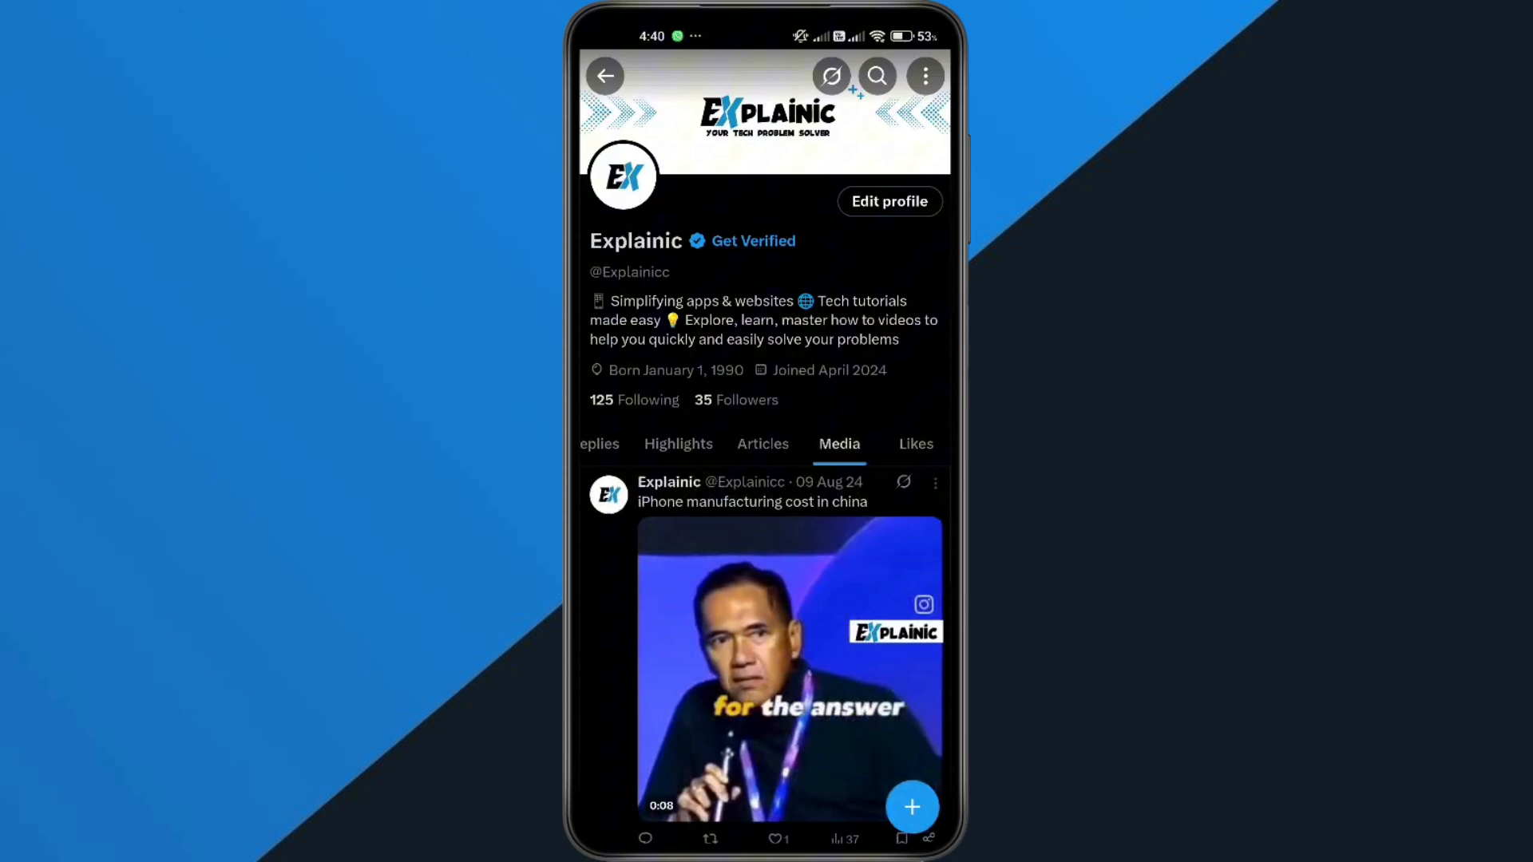
click(691, 444)
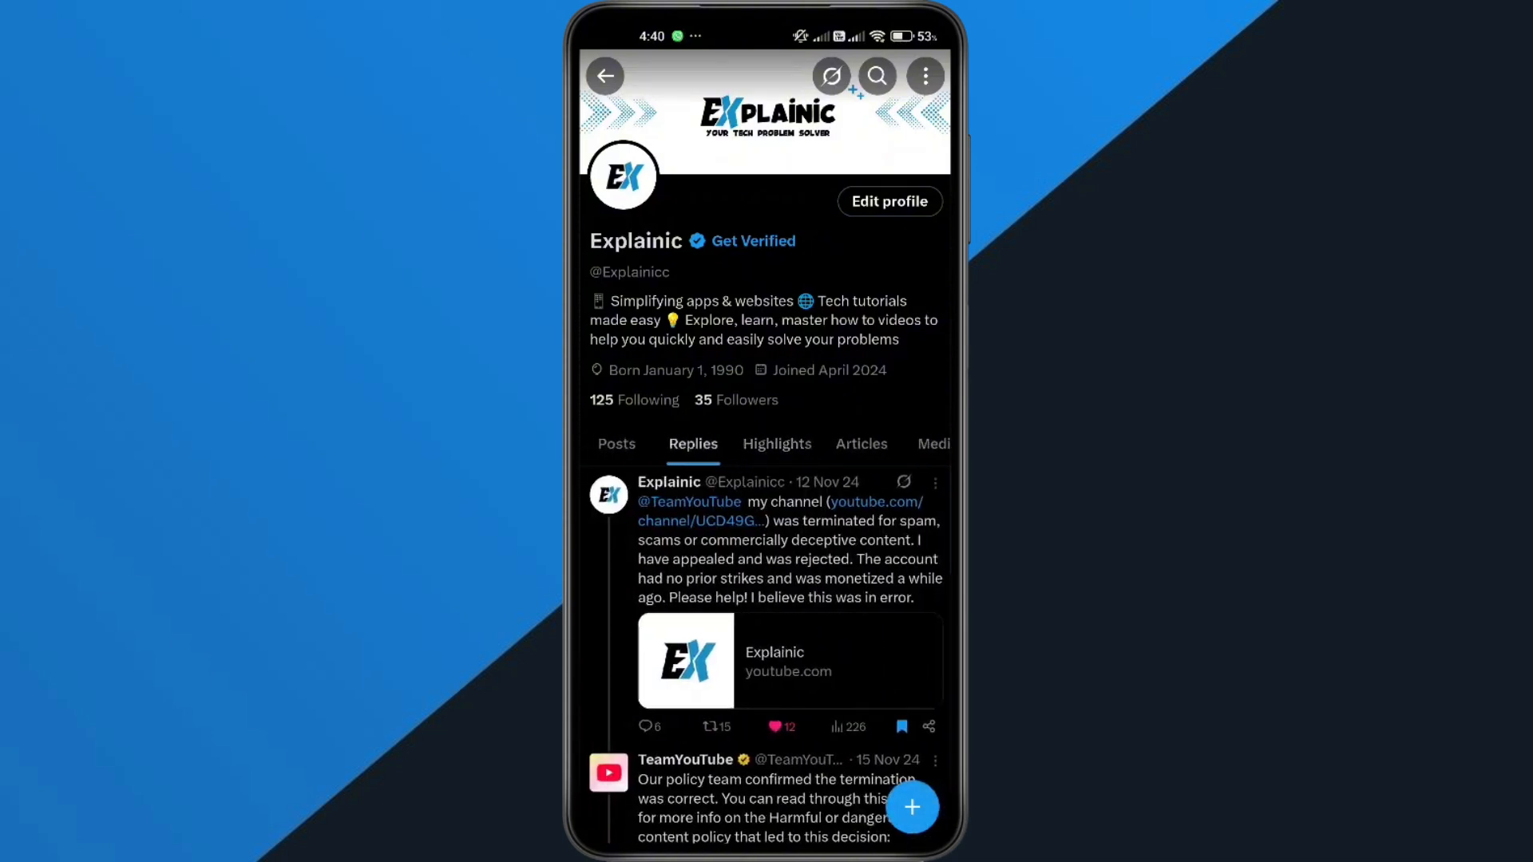
click(617, 444)
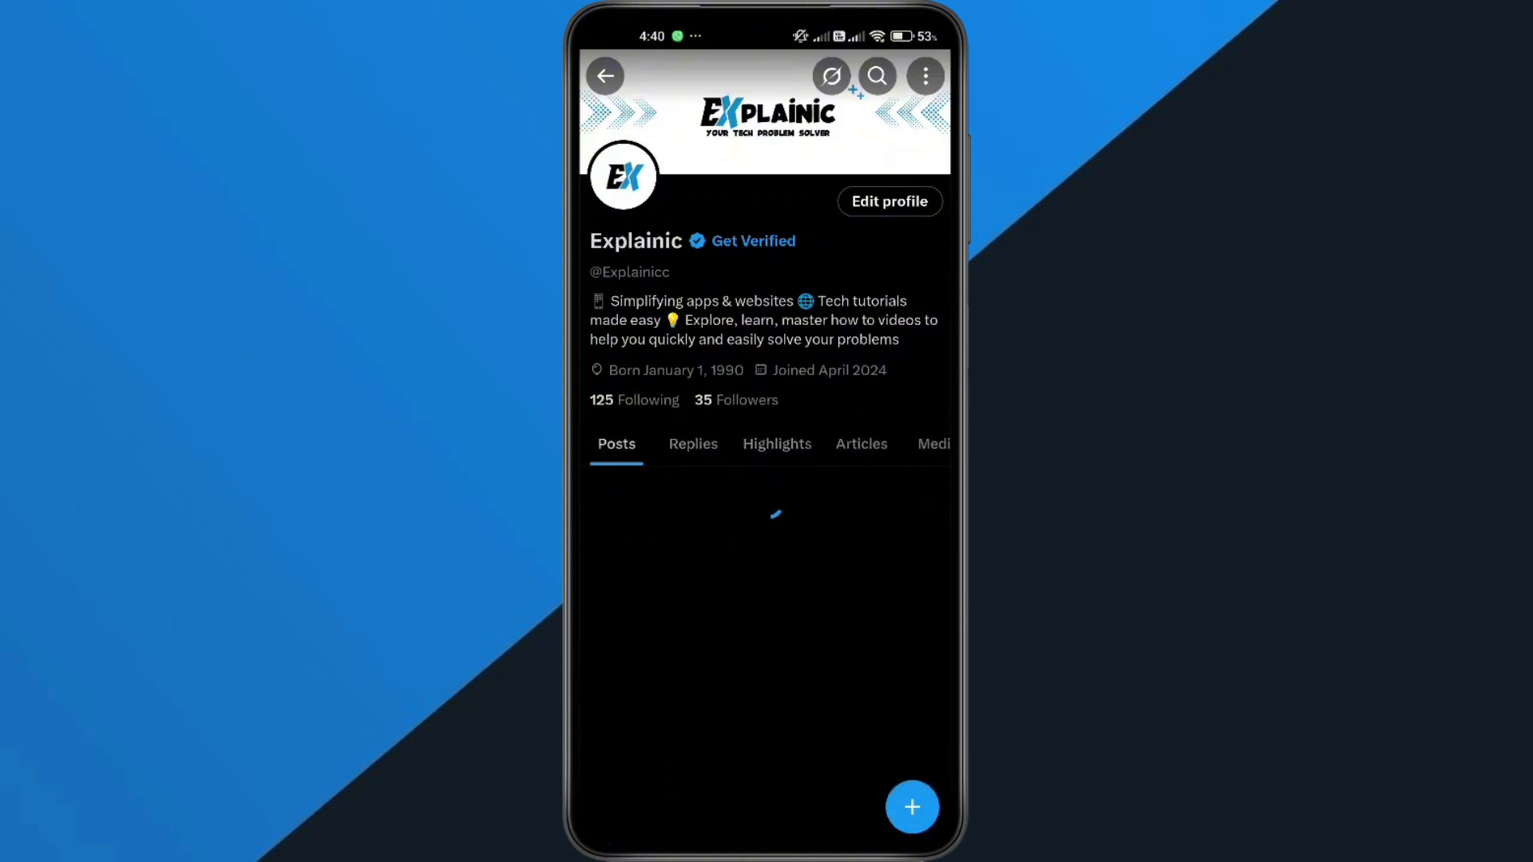
Return to the feed and reach Settings and privacy via the navigation panel's Settings & Support
click(606, 75)
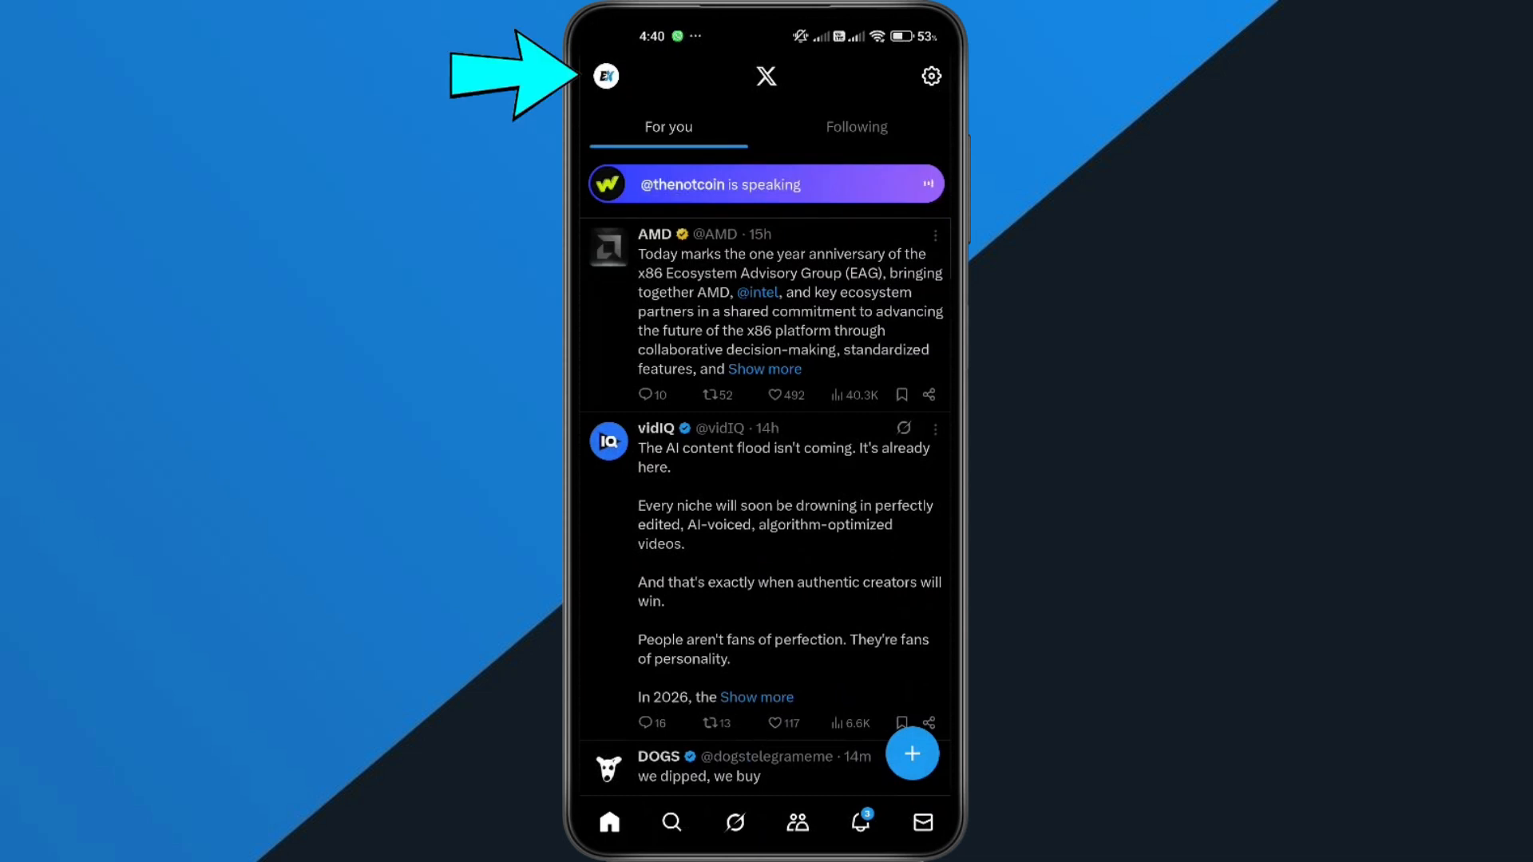
click(605, 77)
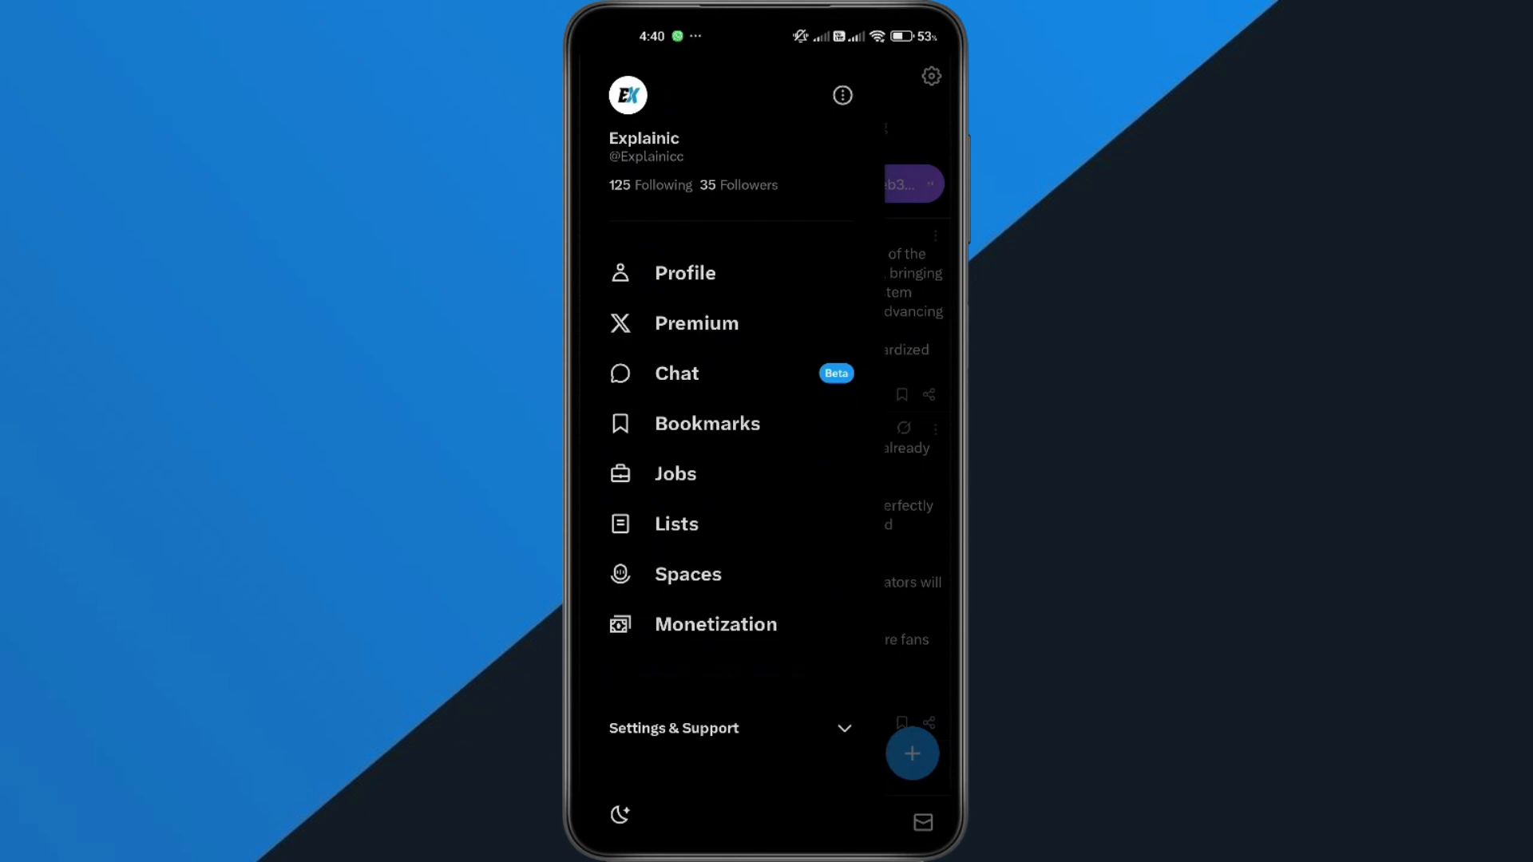
click(672, 729)
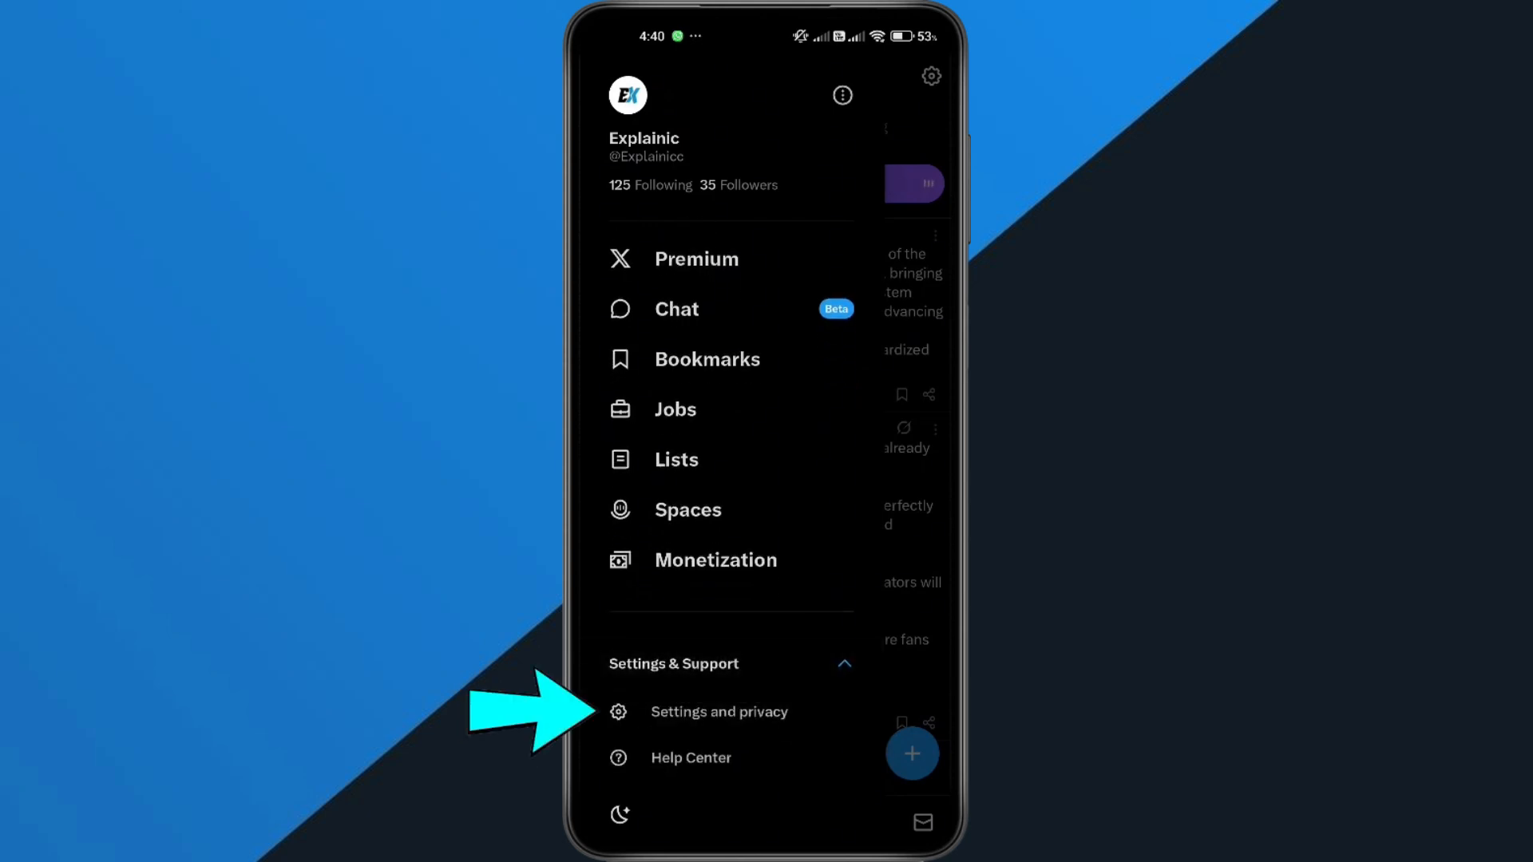
click(719, 712)
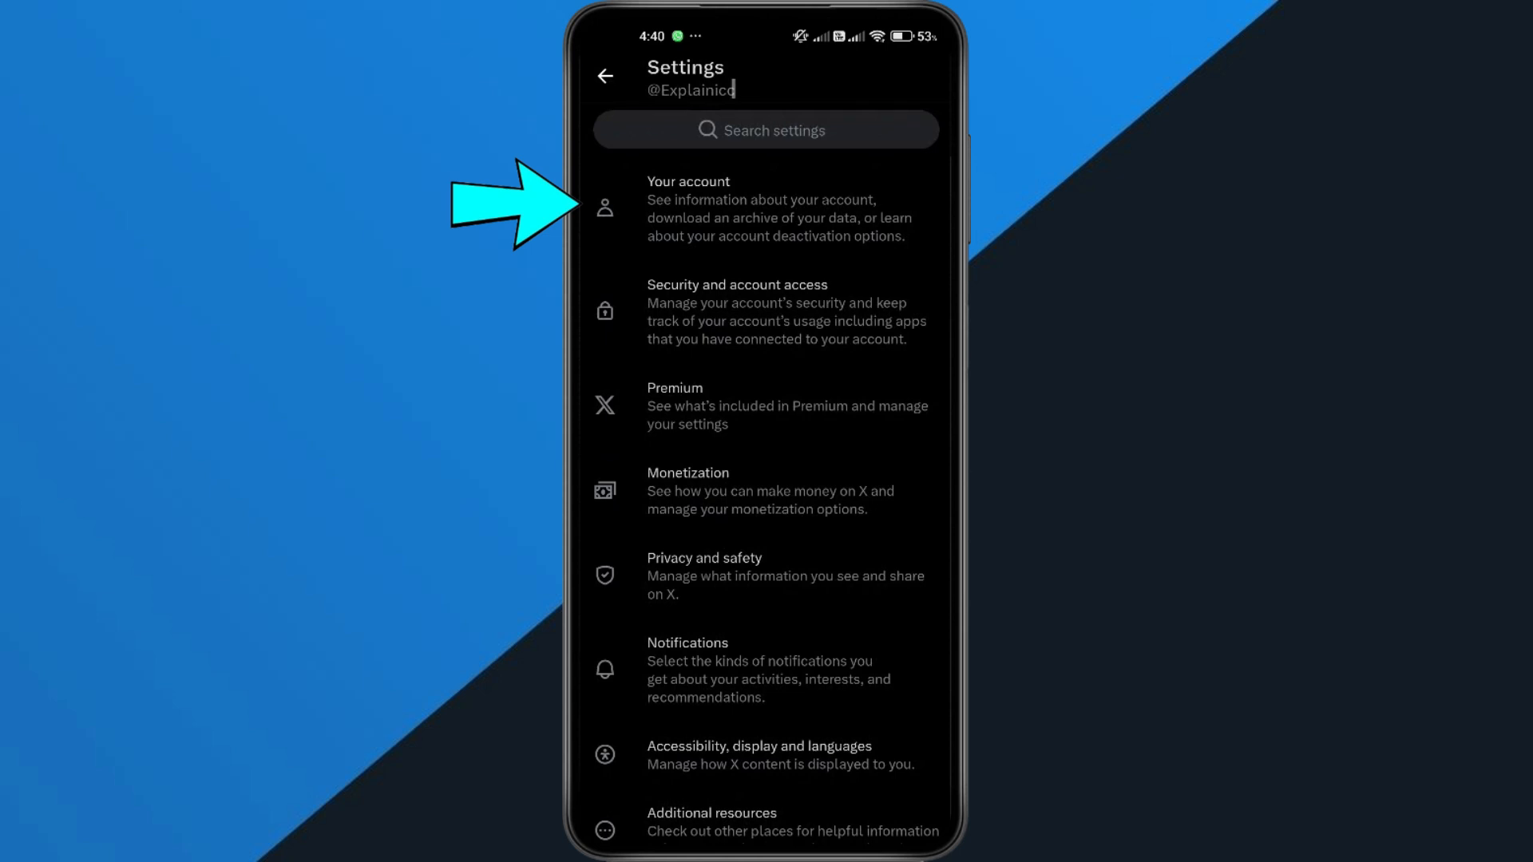
In Your account, choose Download an archive of your data to reach the password prompt
click(686, 207)
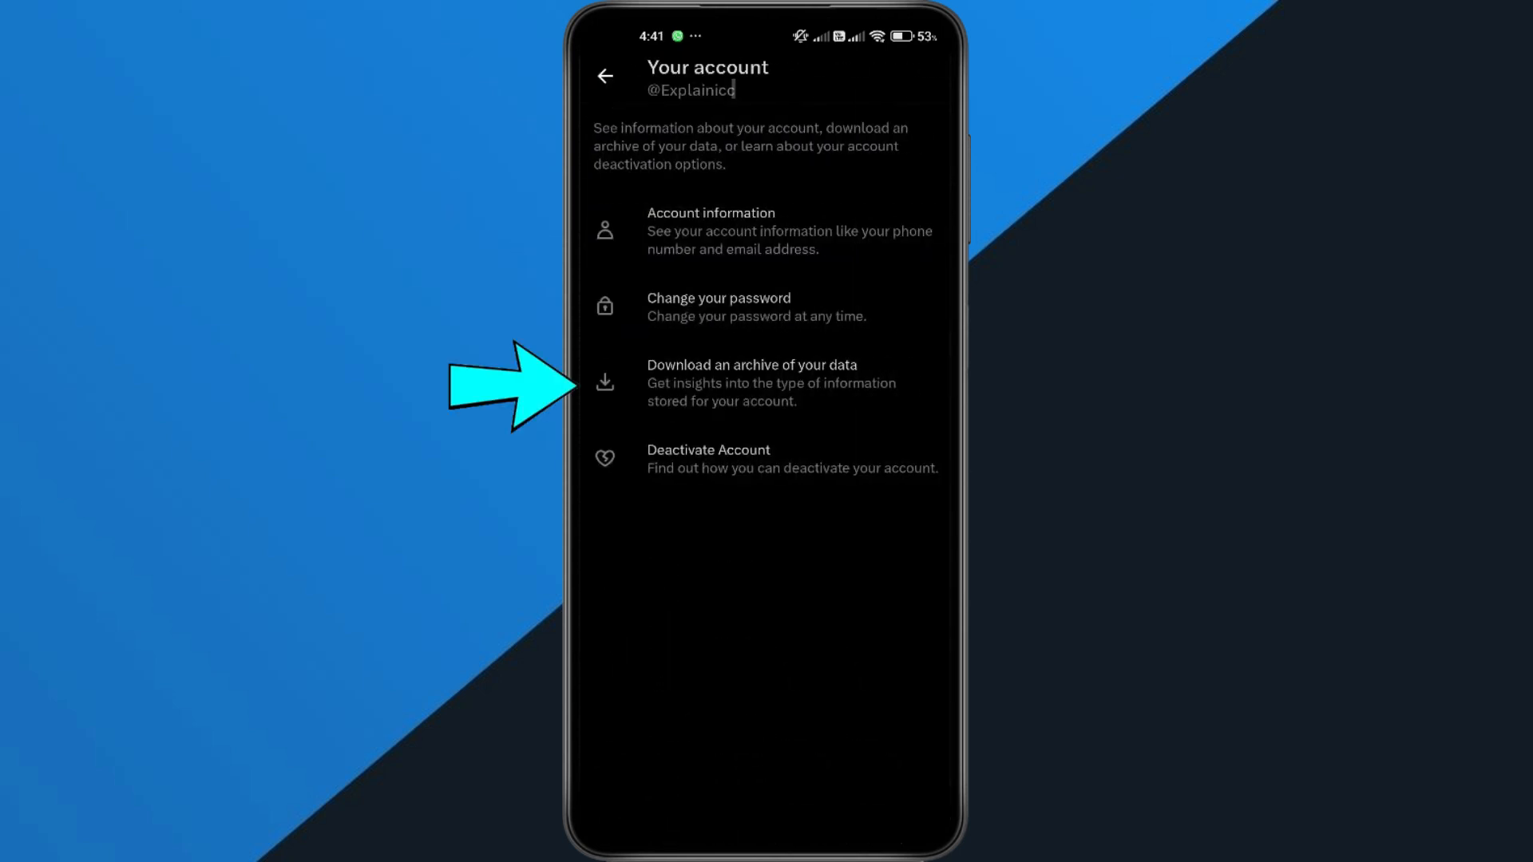
click(751, 381)
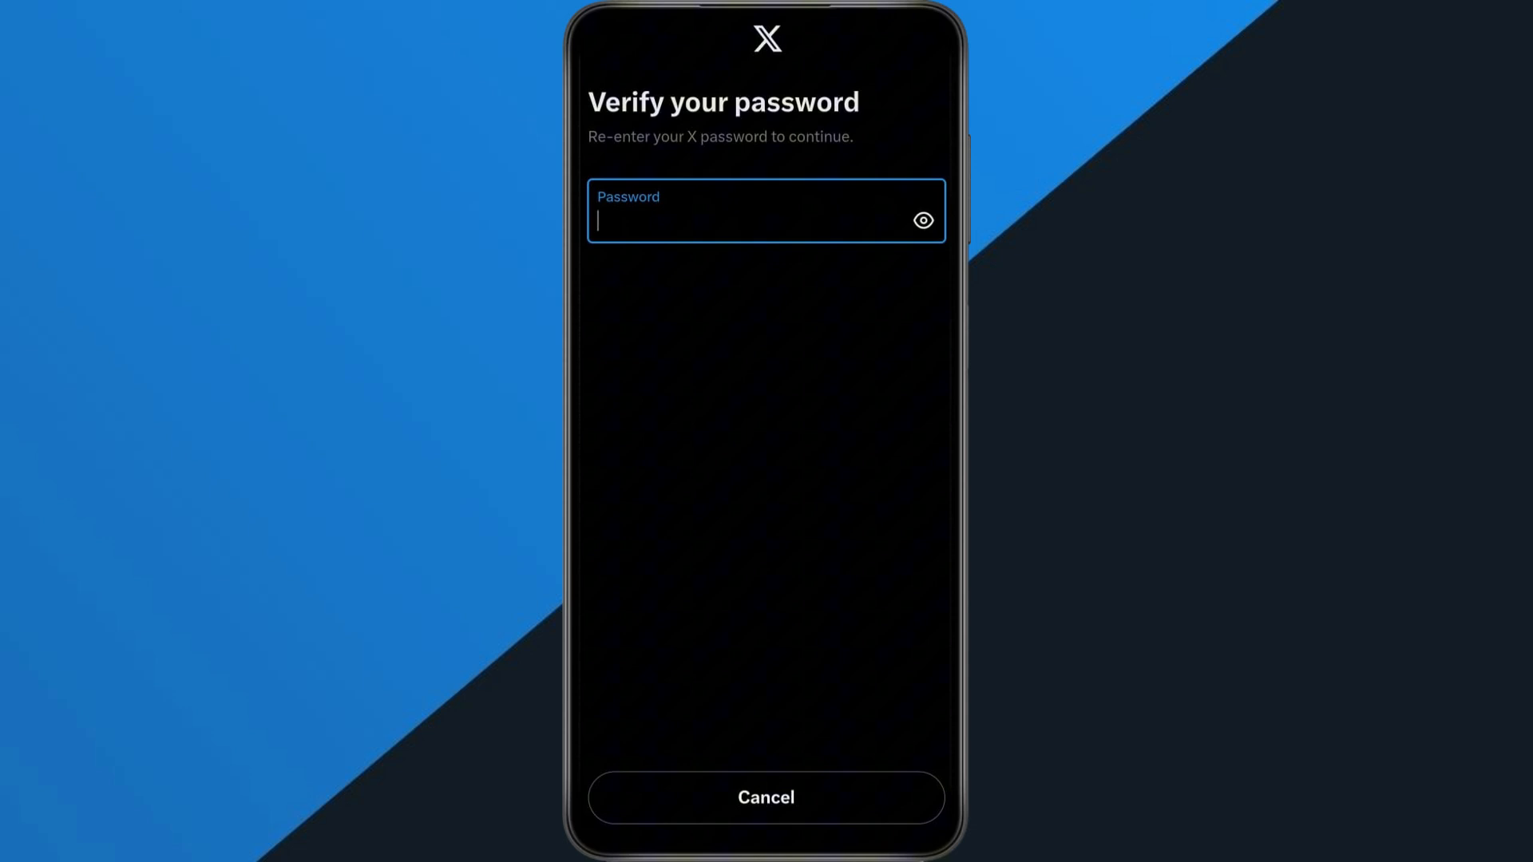